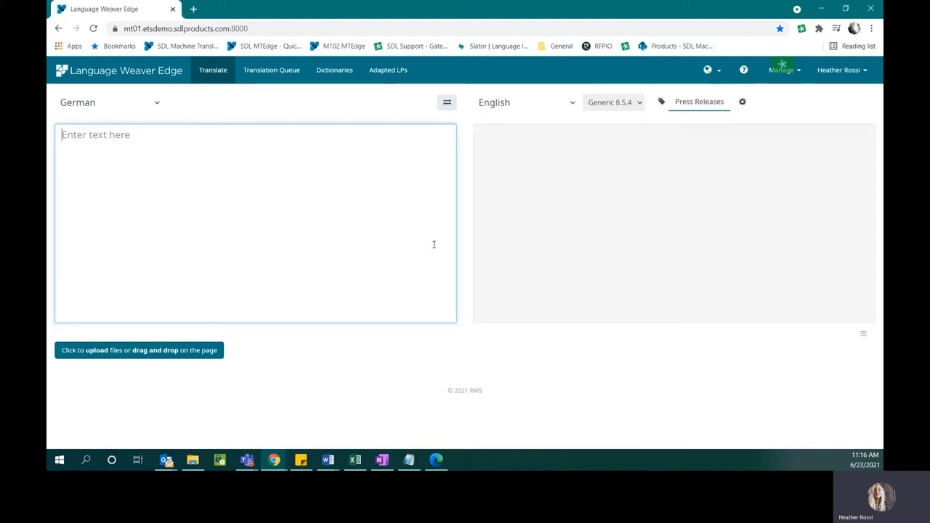
mouse_move(606, 267)
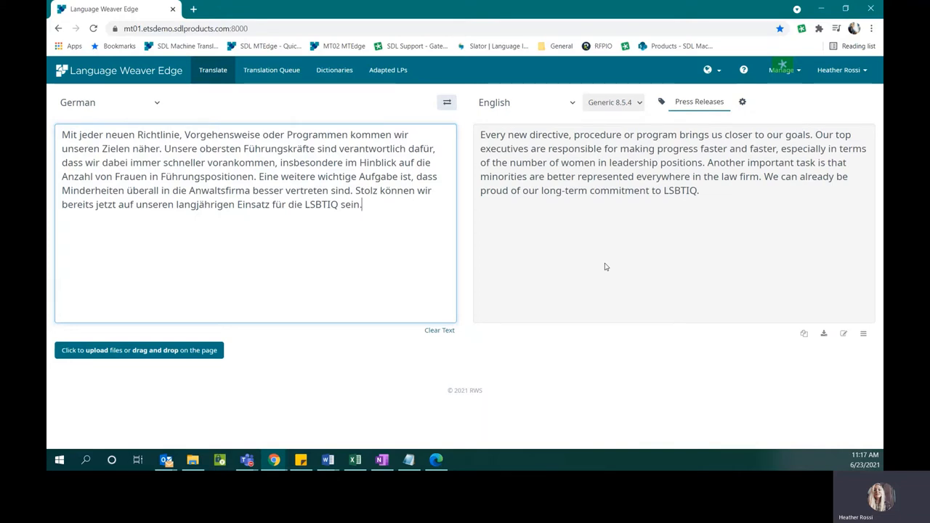
mouse_move(352, 242)
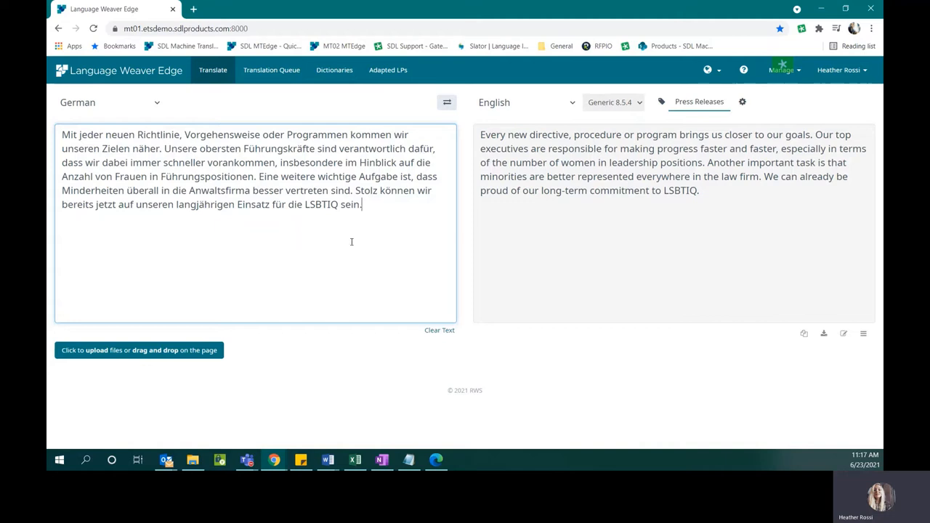
mouse_move(340, 233)
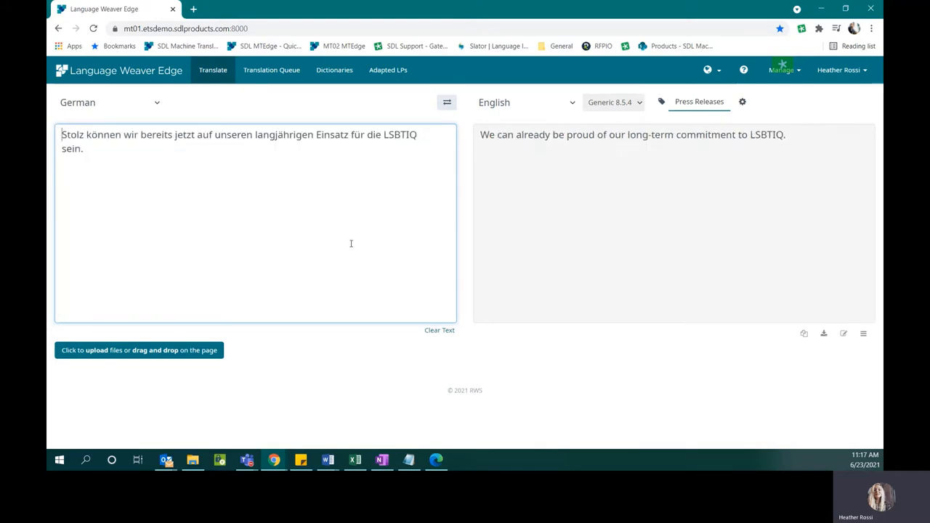
mouse_move(833, 270)
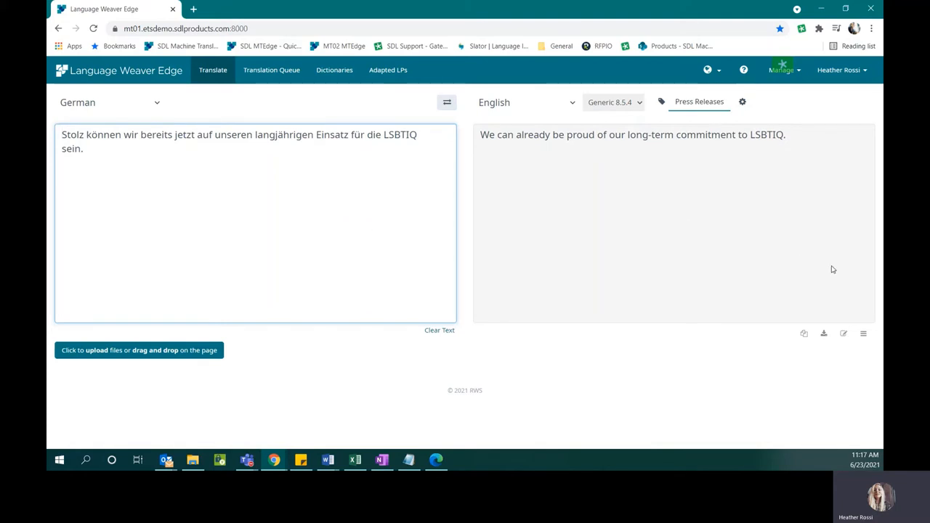
mouse_move(824, 253)
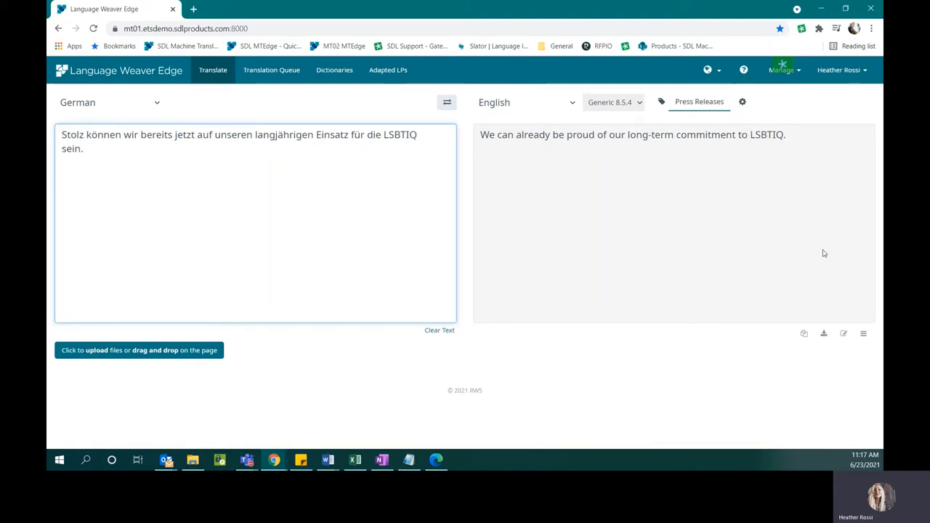
mouse_move(844, 334)
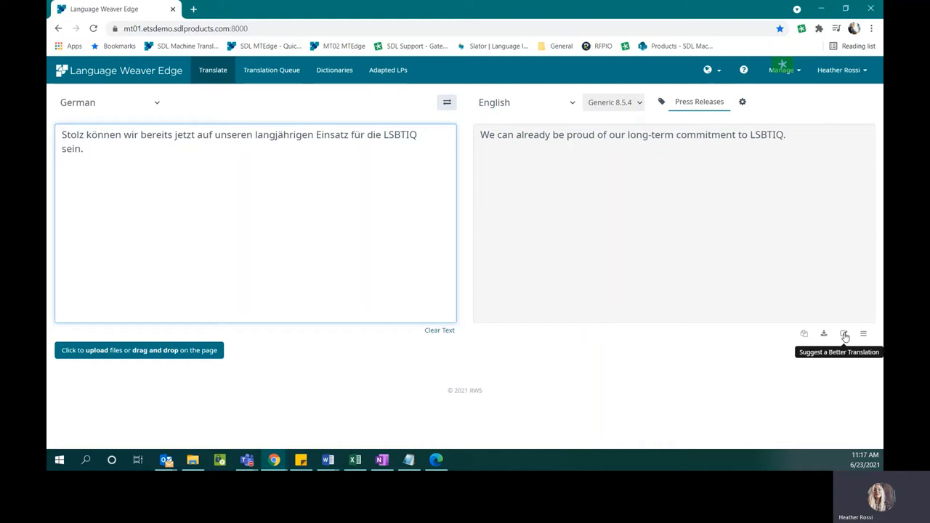
Suggest a better translation replacing LSBTIQ with LGBTQ+ and submit it as an improvement
click(844, 333)
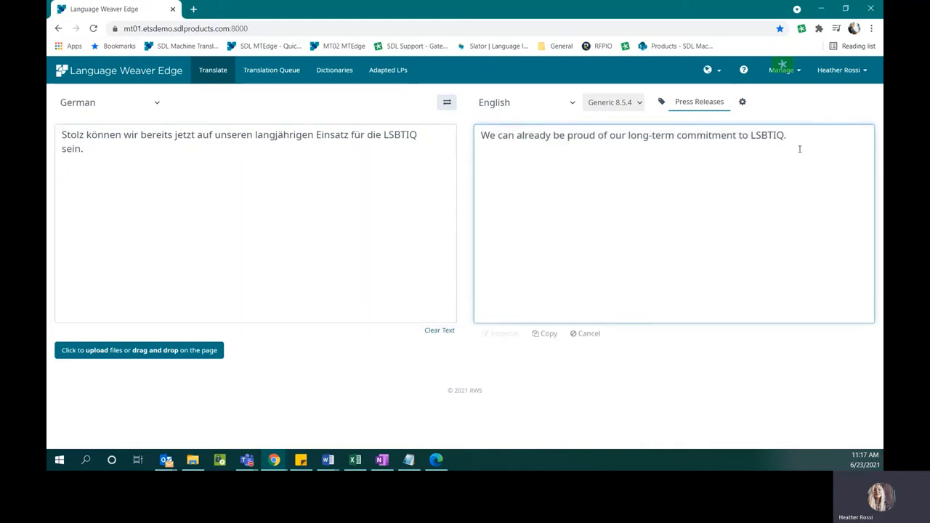
double_click(769, 136)
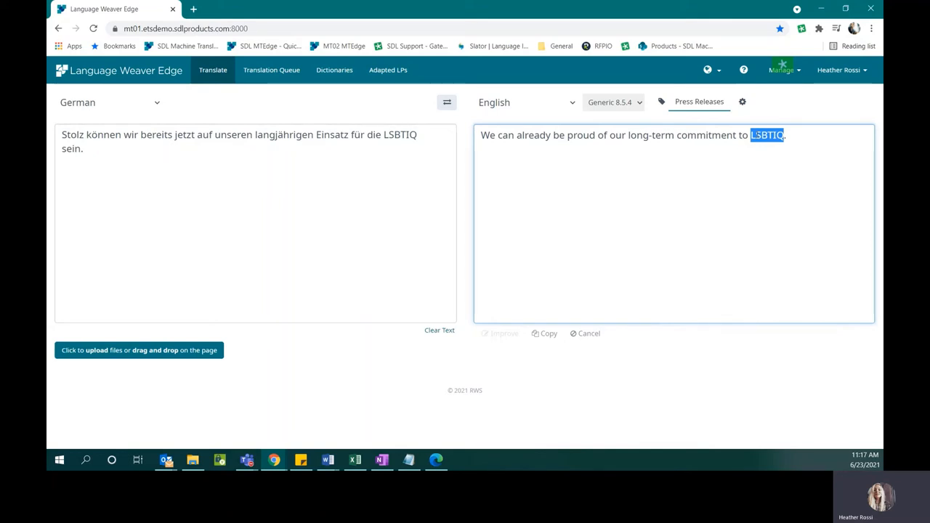
text(LGBTQ+)
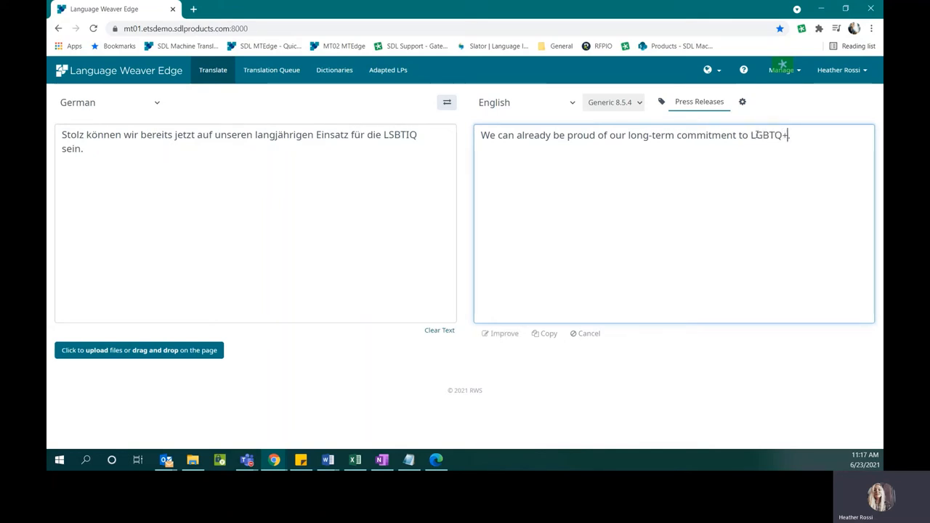
mouse_move(503, 336)
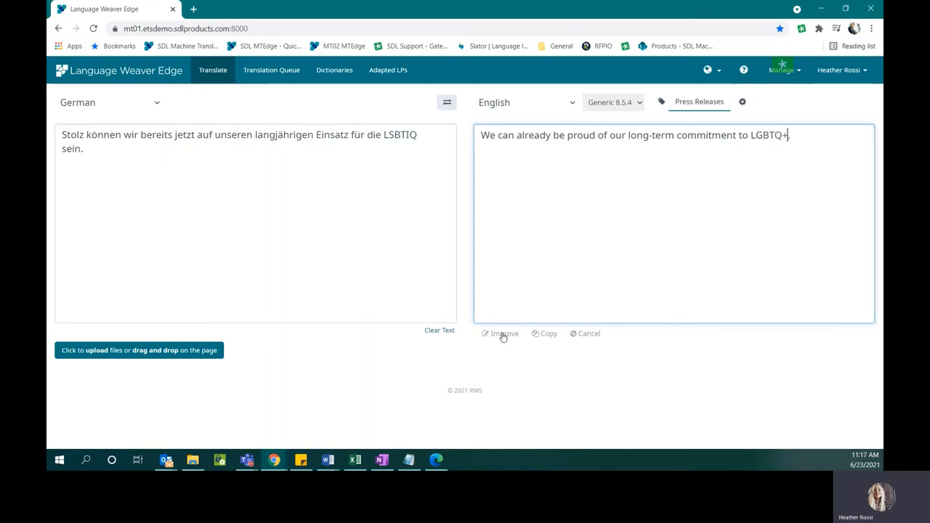
click(502, 334)
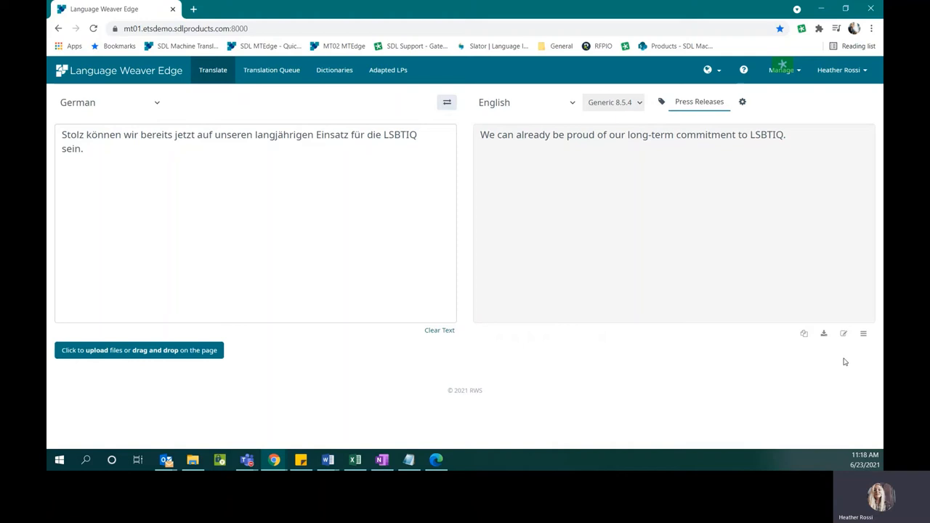
mouse_move(862, 334)
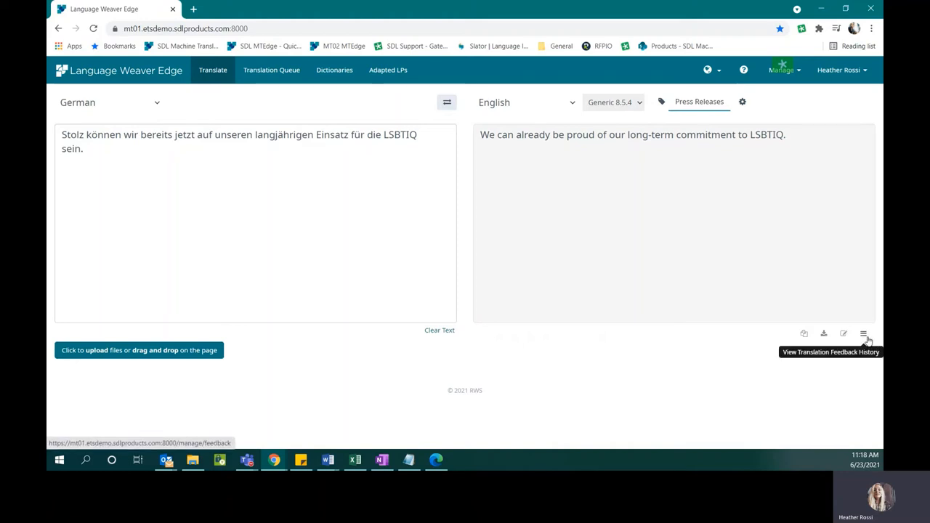
mouse_move(784, 75)
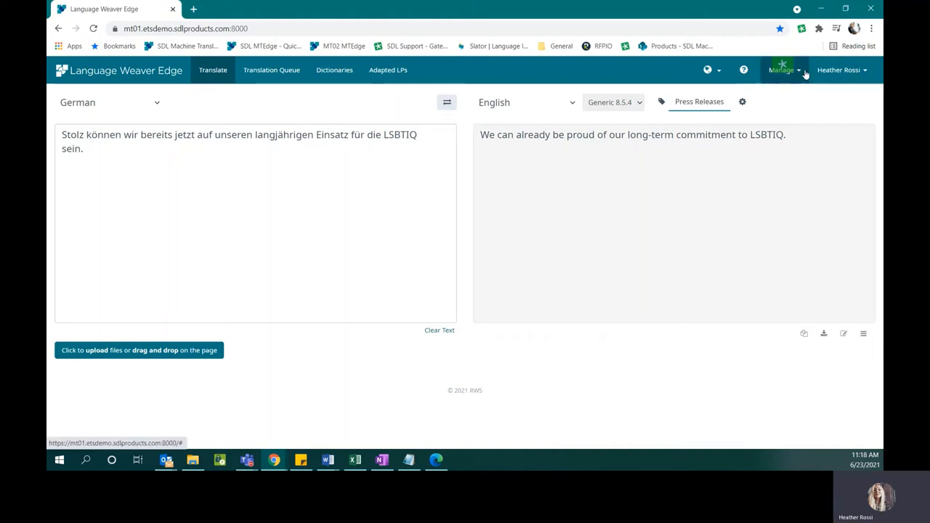
Open the All Feedback list from the Manage menu
click(782, 69)
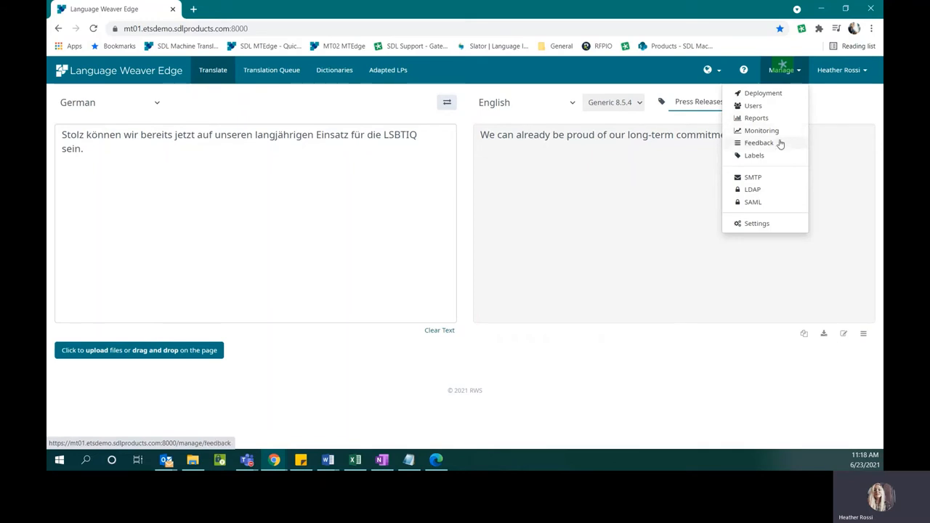
click(758, 142)
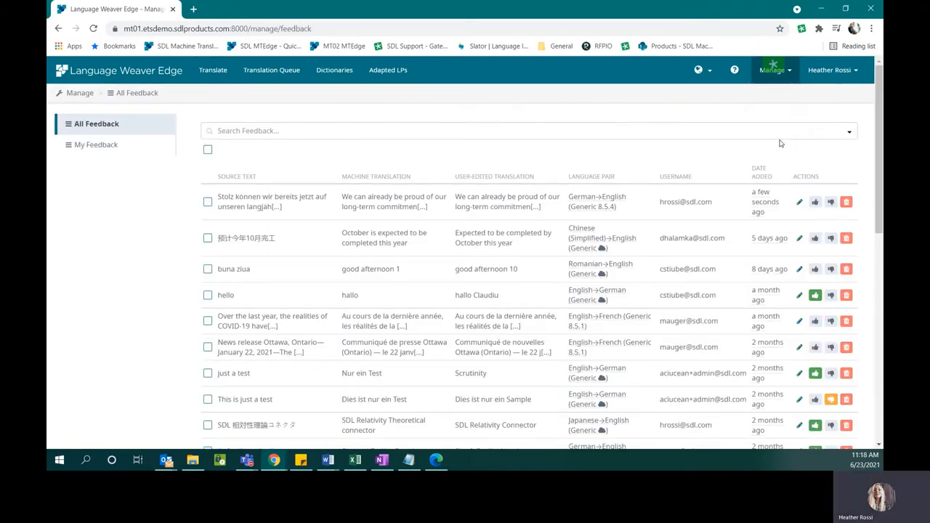
mouse_move(707, 146)
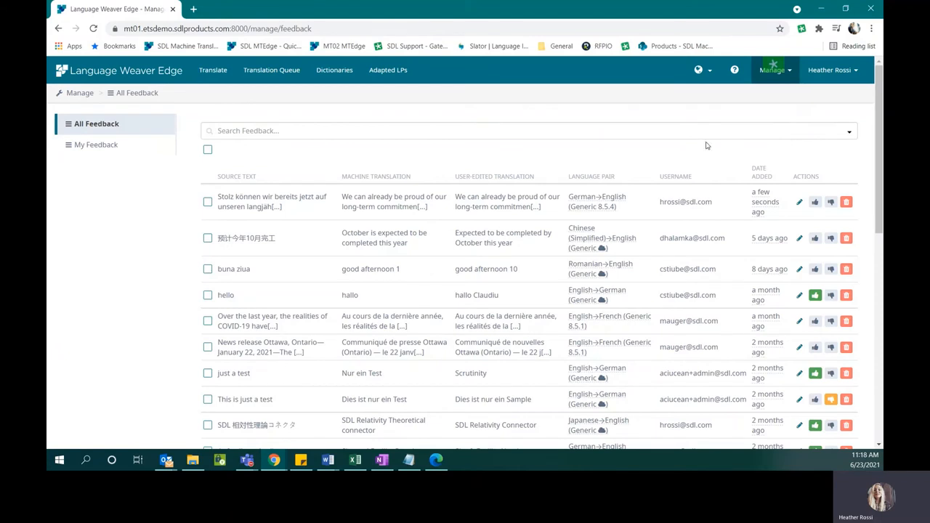
mouse_move(107, 155)
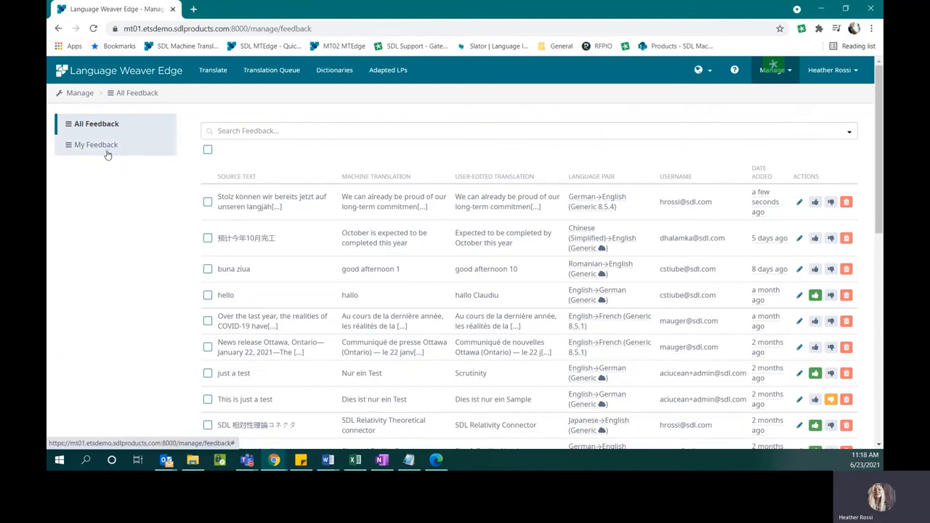
mouse_move(110, 151)
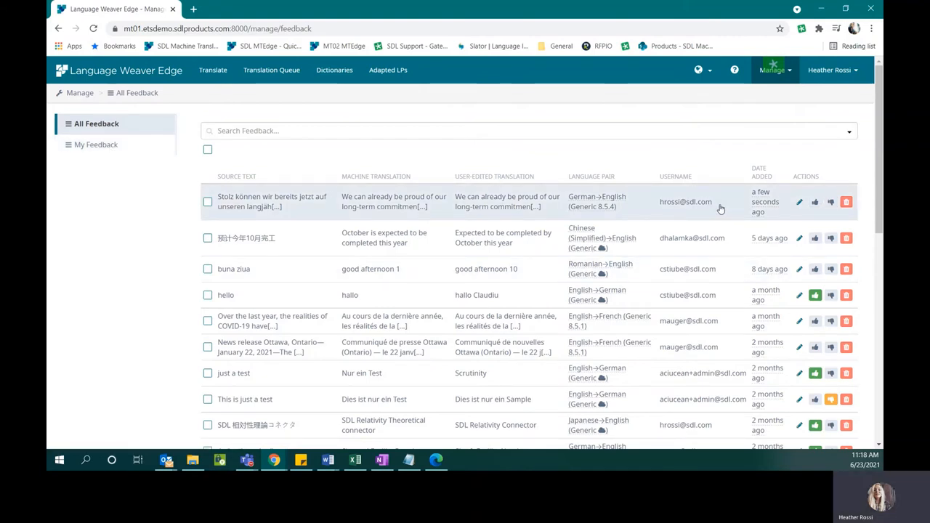
mouse_move(800, 202)
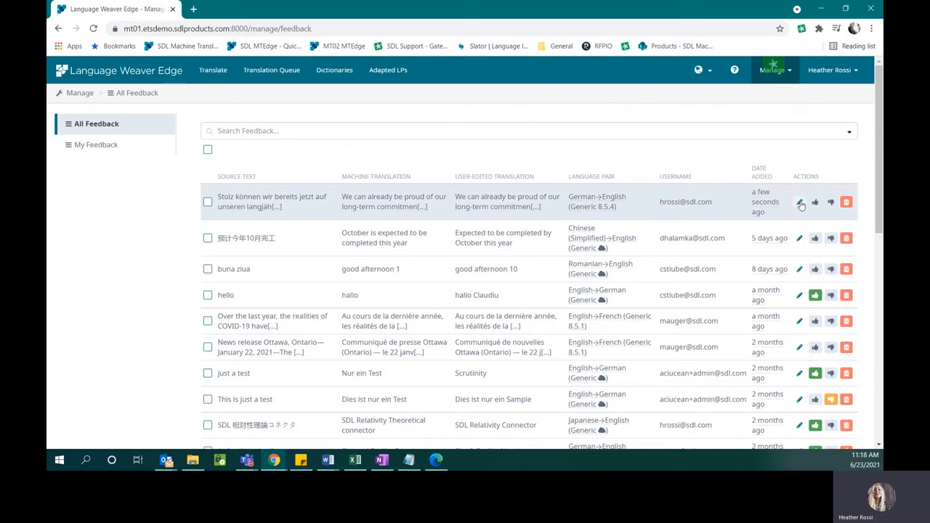
Open the top German-to-English feedback entry comparing LSBTIQ with LGBTQ+
click(799, 202)
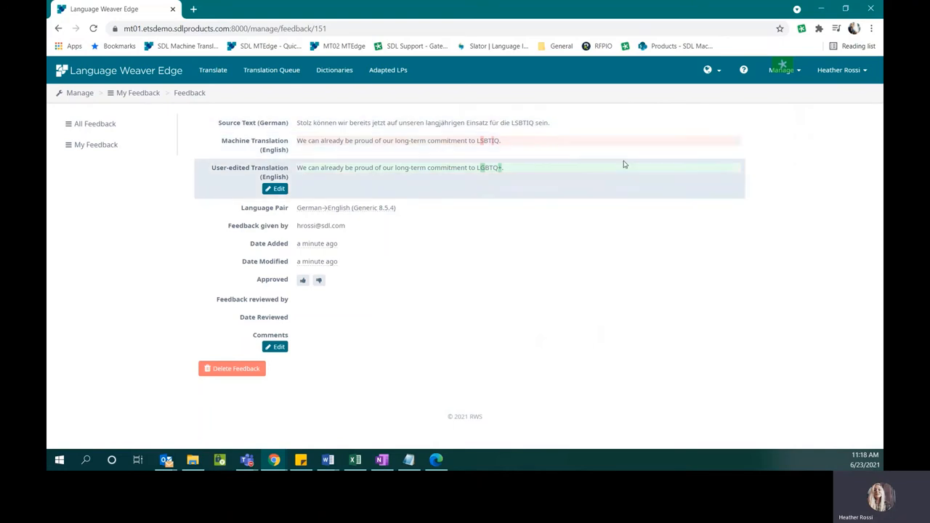
mouse_move(630, 172)
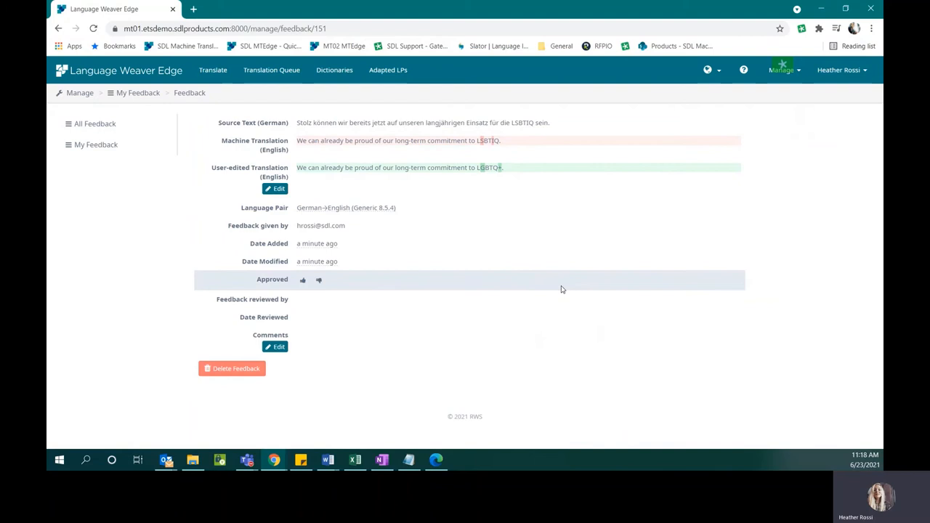
mouse_move(302, 280)
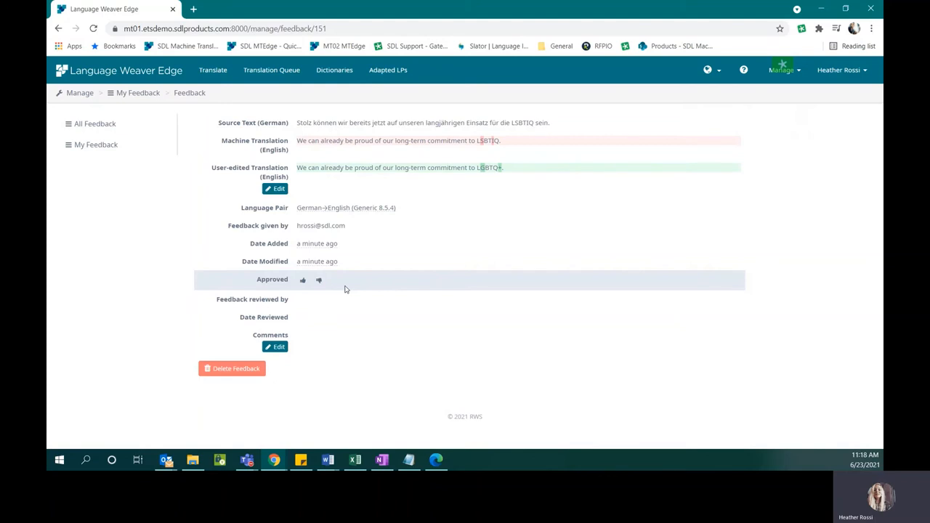
mouse_move(341, 279)
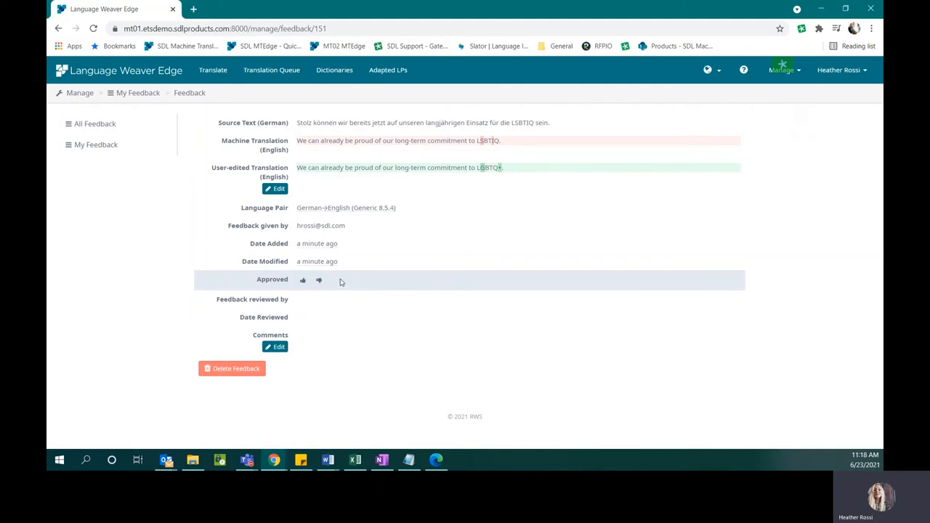
mouse_move(340, 281)
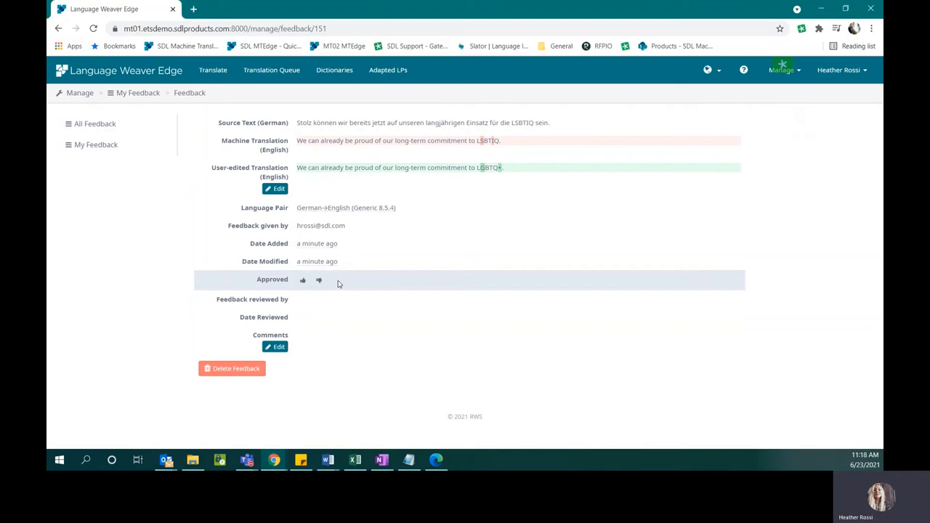
mouse_move(302, 280)
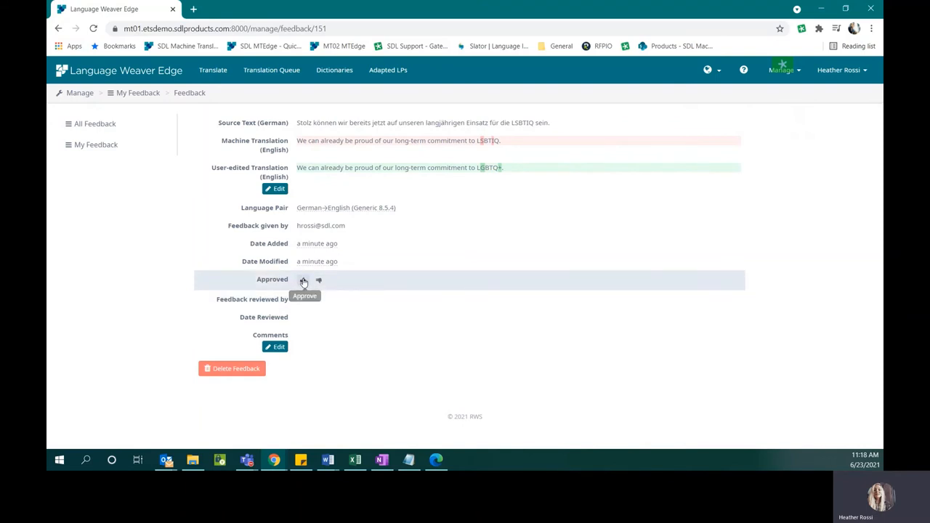
Approve the LGBTQ+ suggestion and go back to the Translate page
click(303, 279)
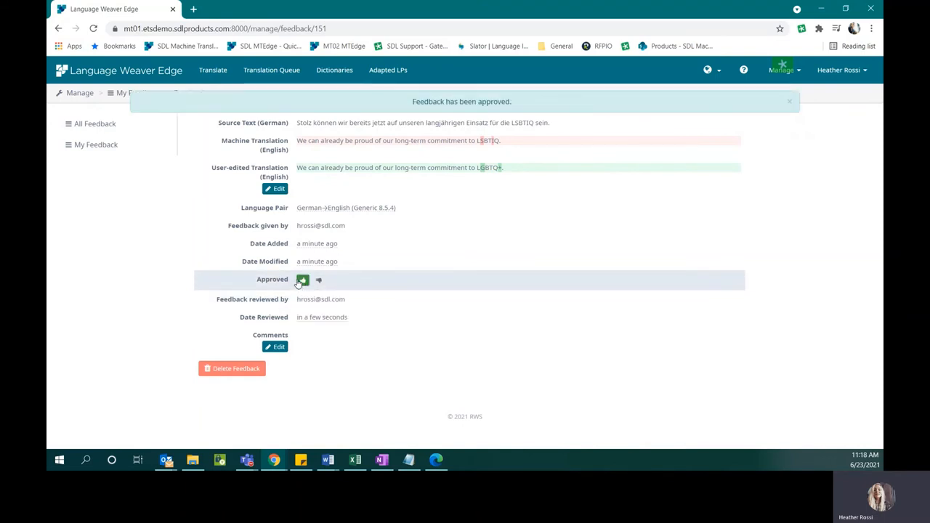
click(212, 71)
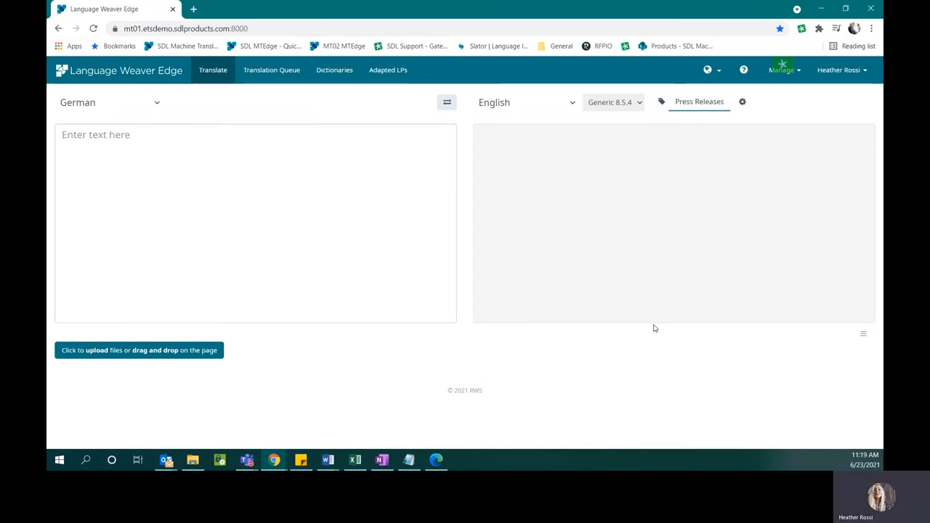
Re-enter the German paragraph so the English output ends with LGBTQ+
click(166, 151)
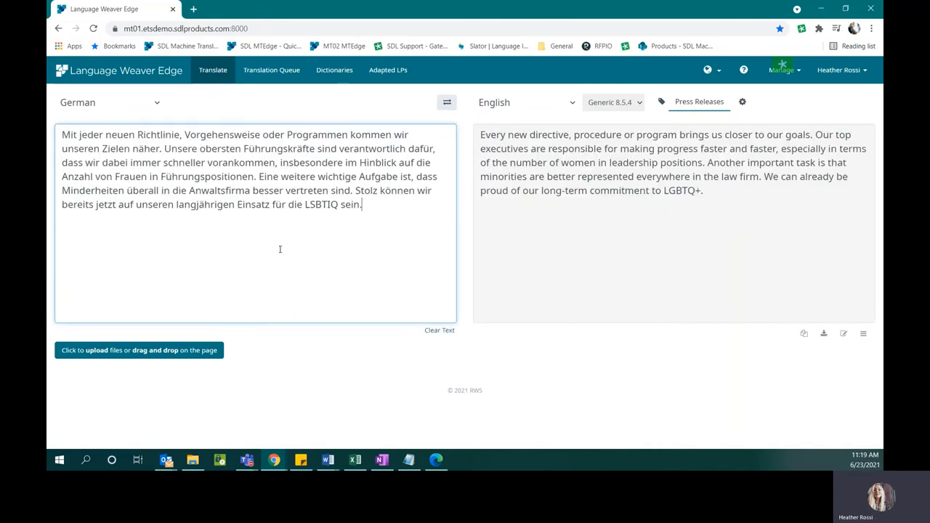
mouse_move(706, 194)
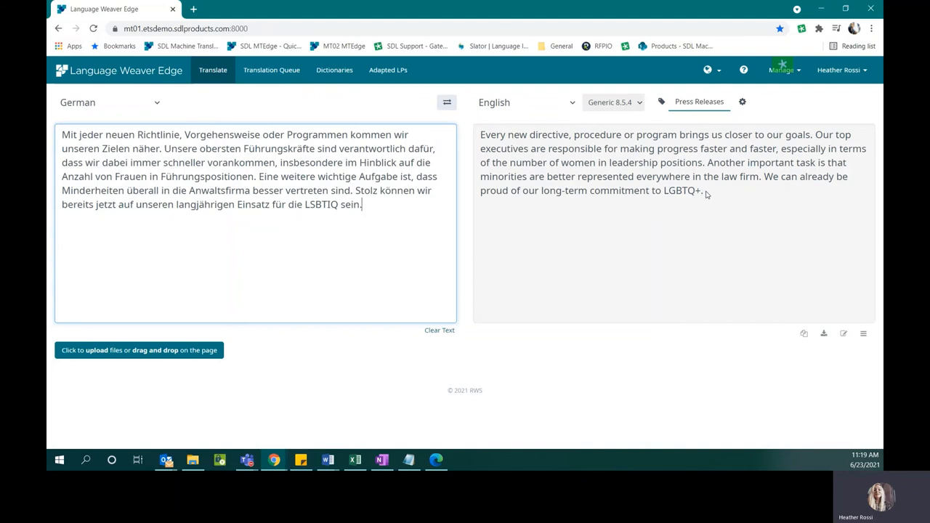
mouse_move(683, 206)
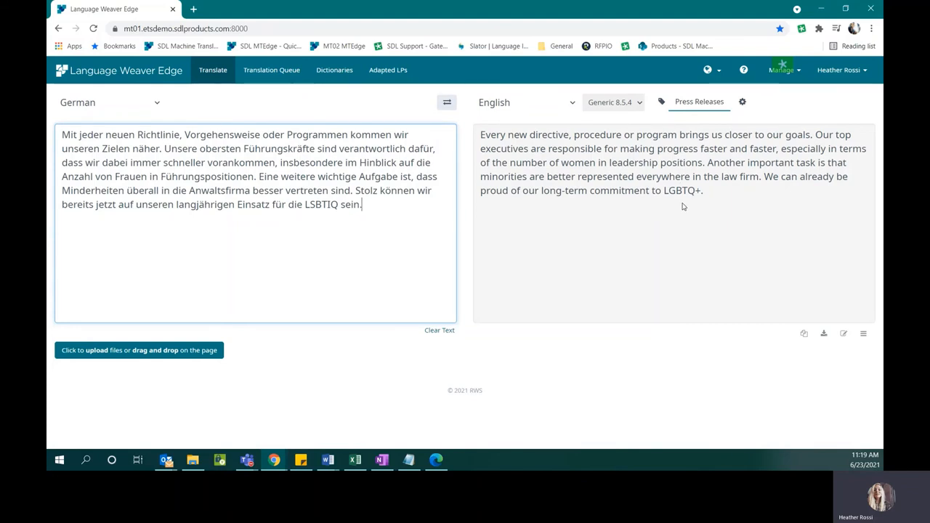